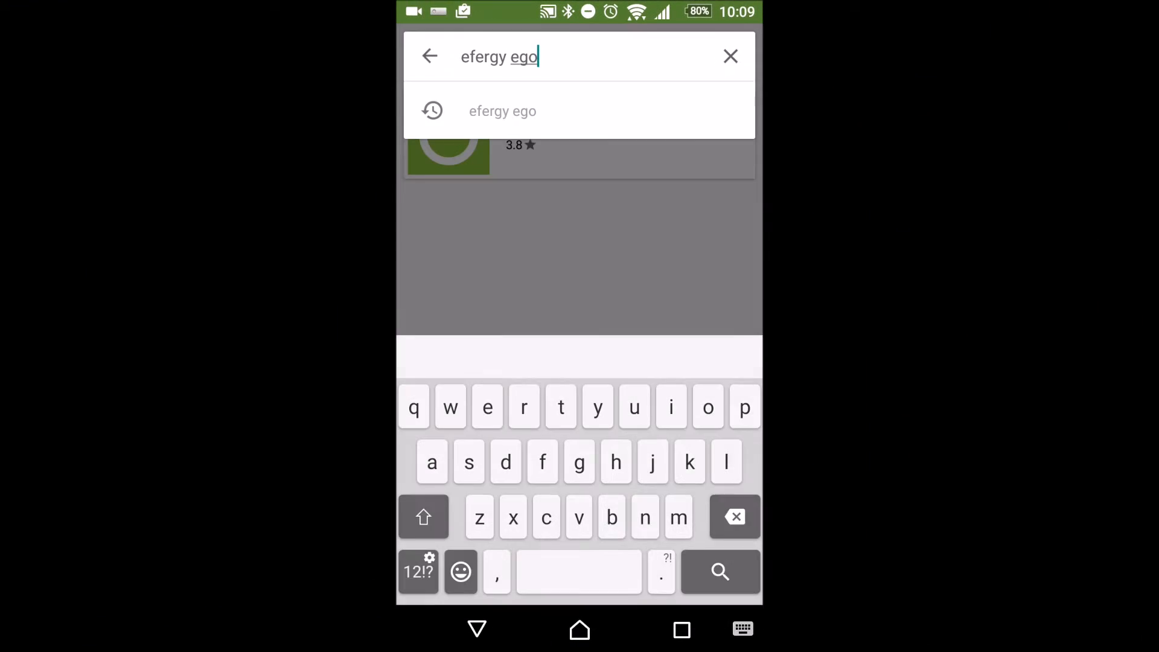
Step: Install the Efergy Ego app from its Play Store page and accept its permissions
left_click(719, 571)
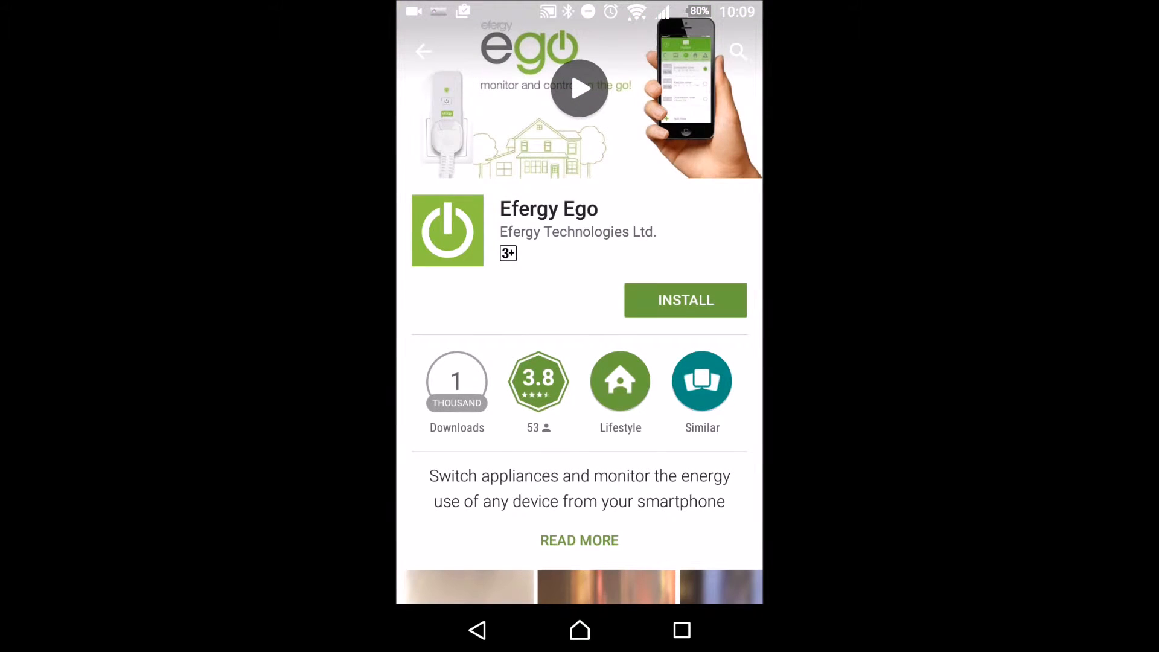
left_click(685, 300)
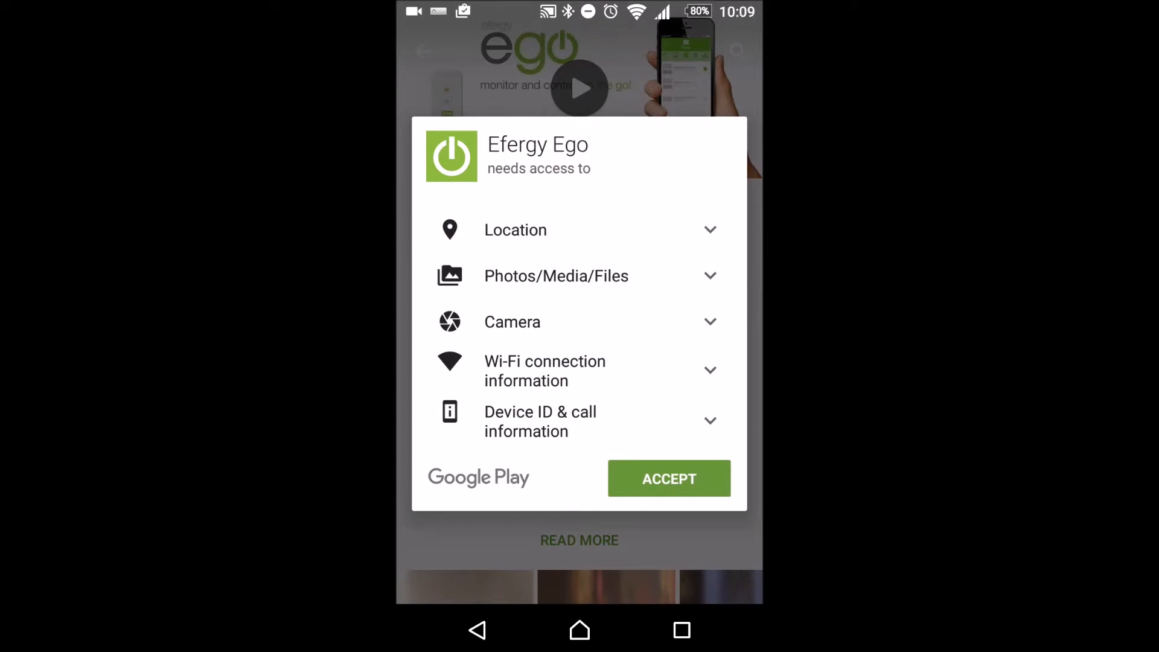
left_click(668, 478)
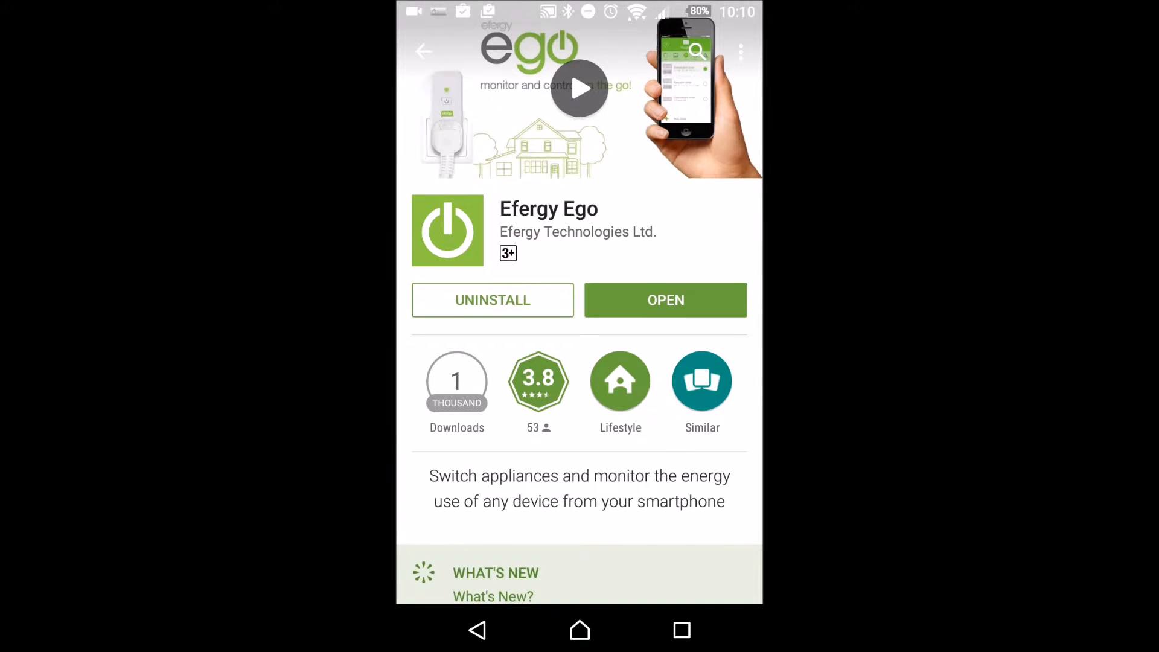
Step: Launch Efergy Ego, submit the home Wi-Fi password and connect to search for ego sockets
left_click(664, 299)
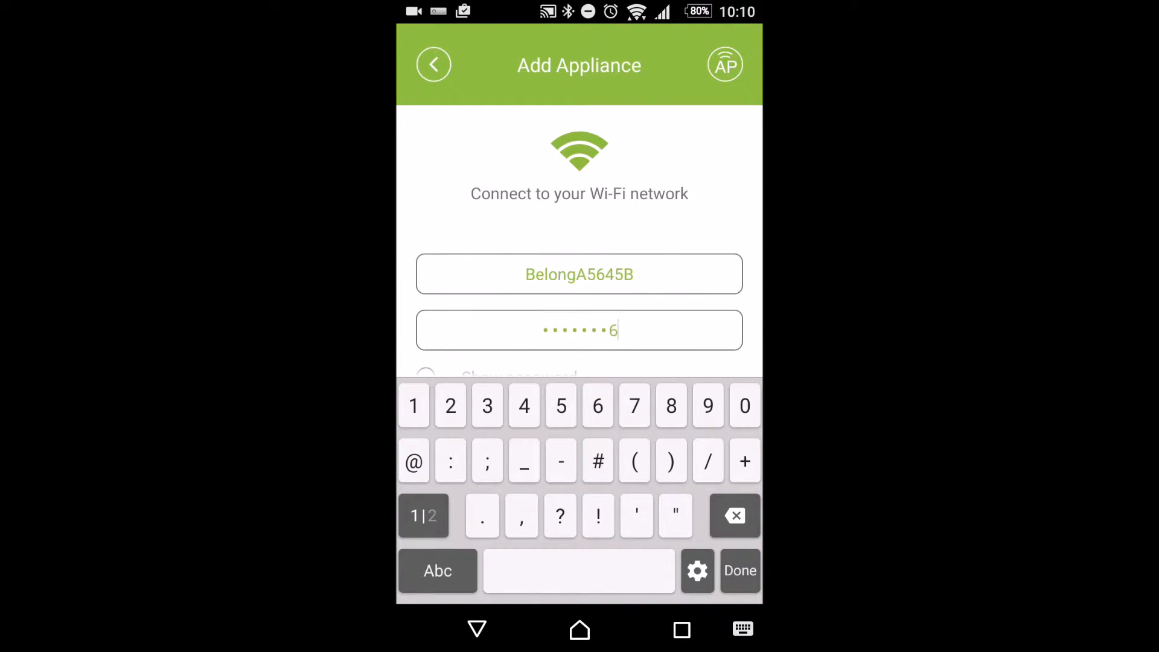
left_click(740, 571)
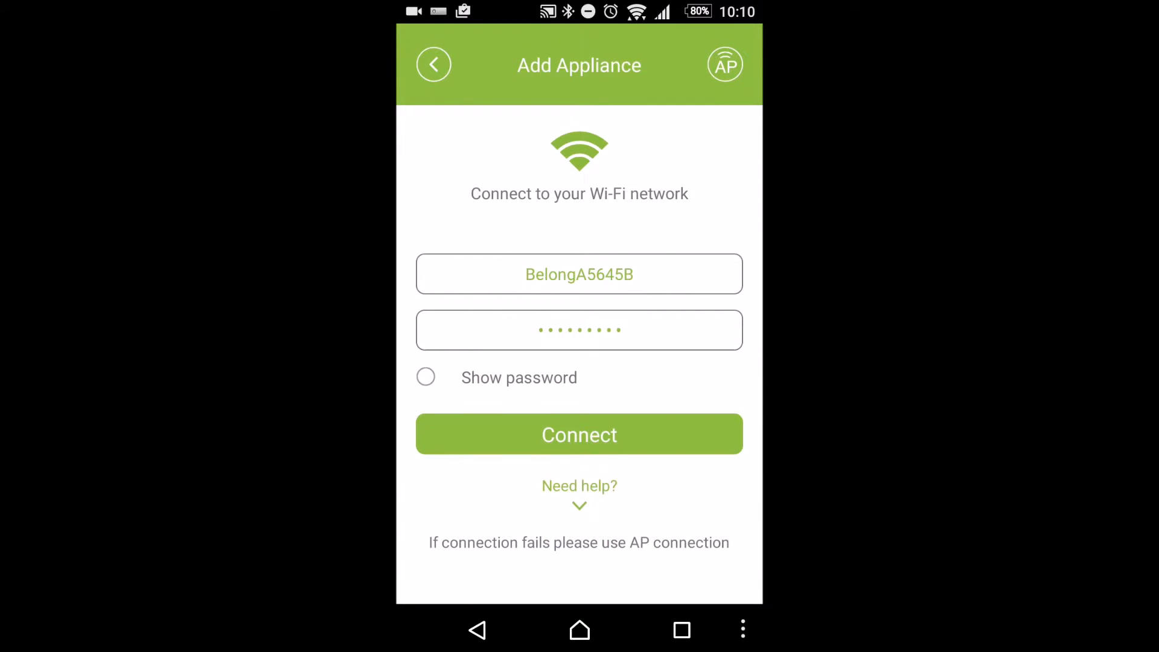
left_click(579, 435)
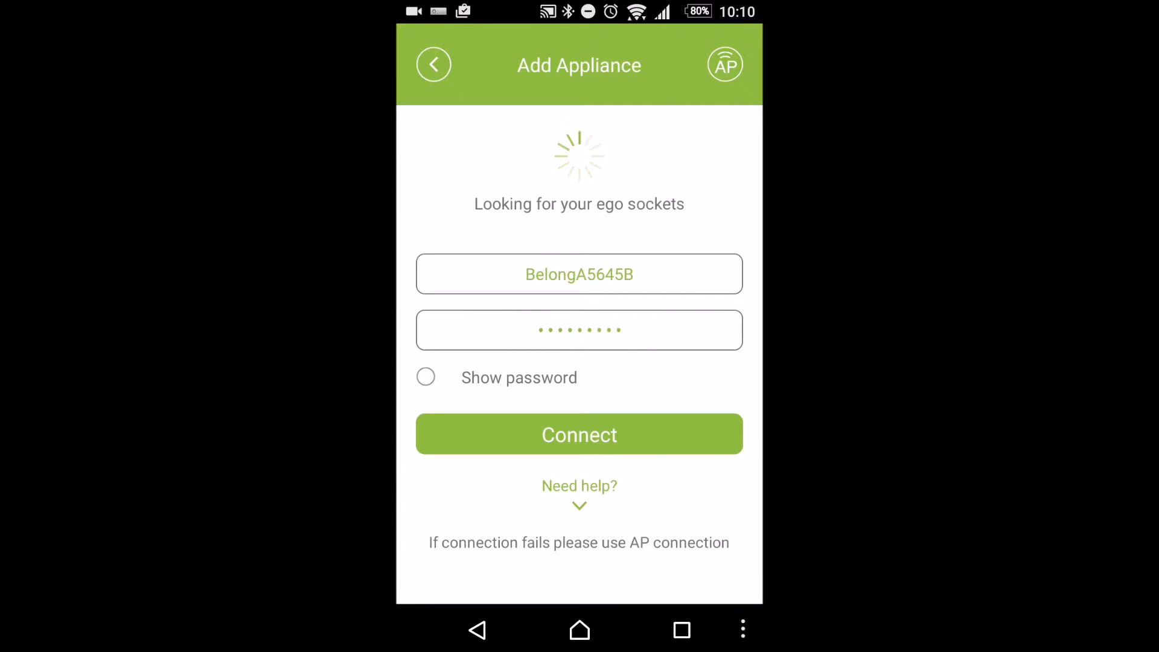
Step: Connect the socket through AP Connect so Efergy Switch appears, and dismiss the firmware notice
left_click(725, 65)
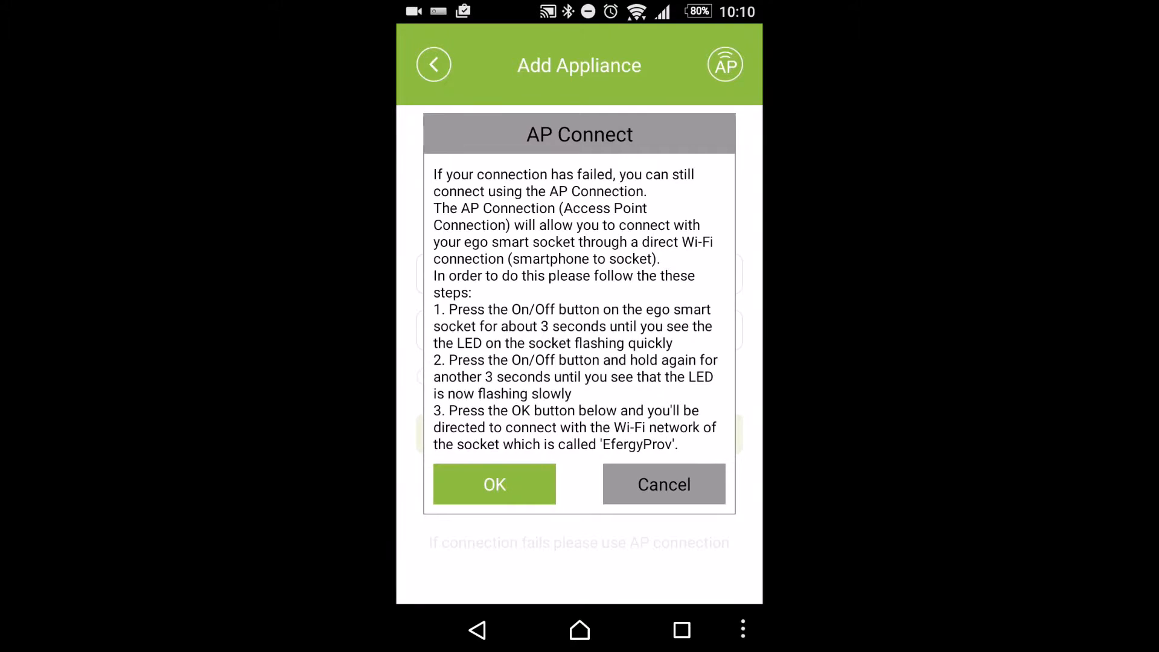
left_click(494, 484)
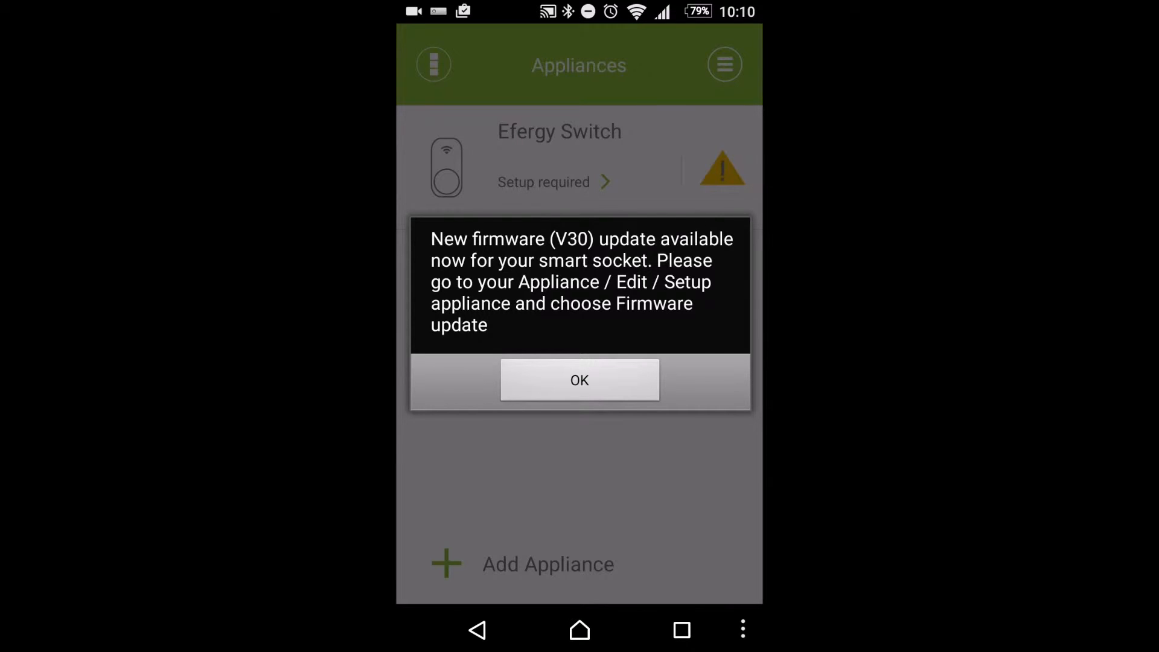
left_click(579, 379)
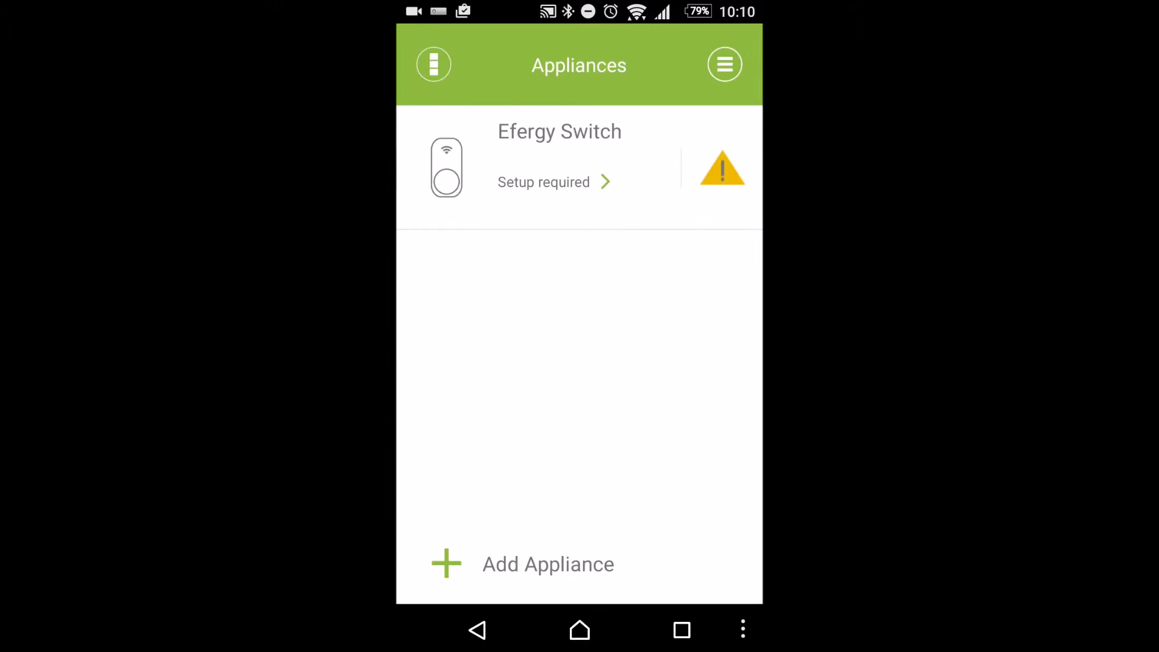
Step: Update the Efergy Switch firmware, then save it as 'Washing machine' located at 'Home'
left_click(543, 181)
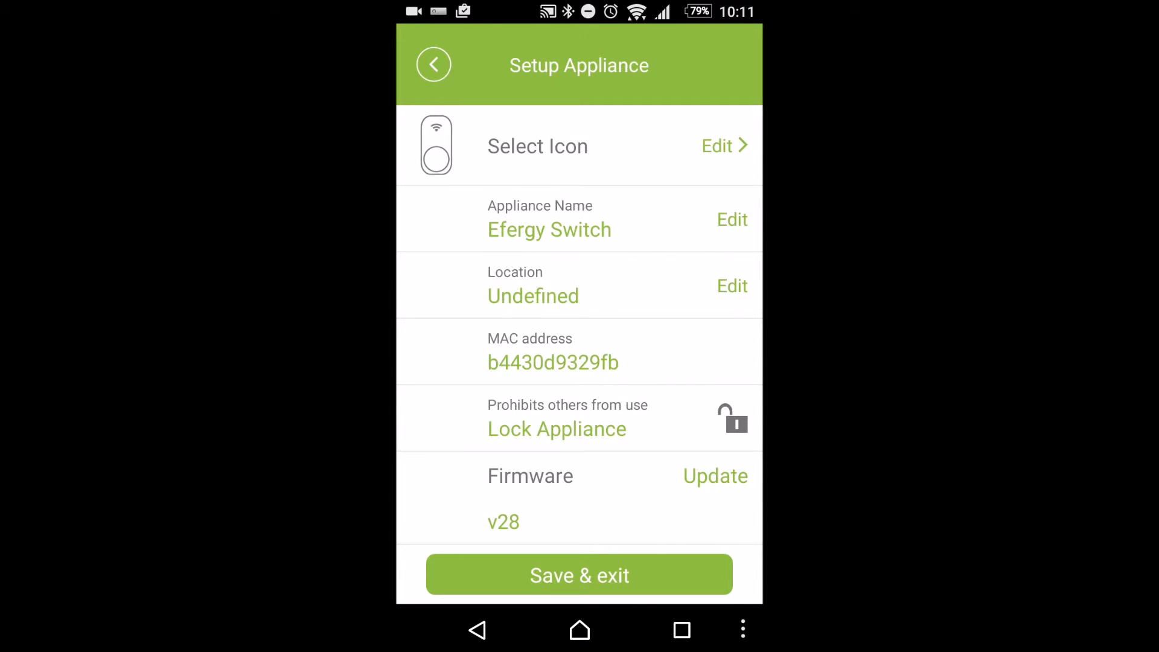
left_click(715, 475)
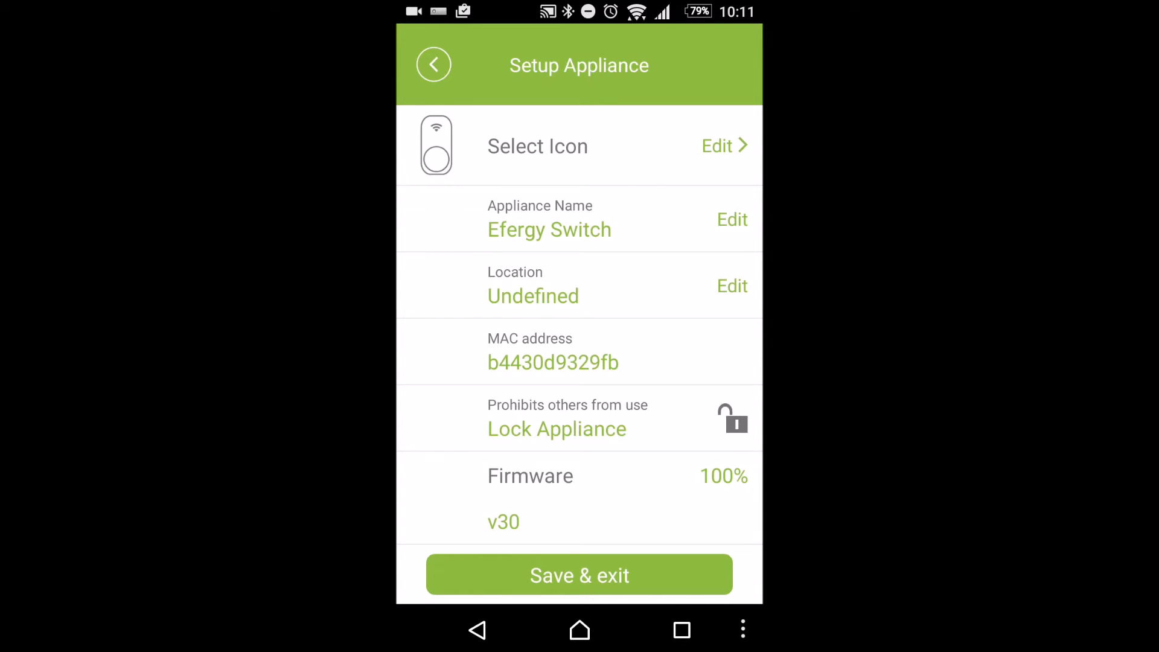
left_click(549, 229)
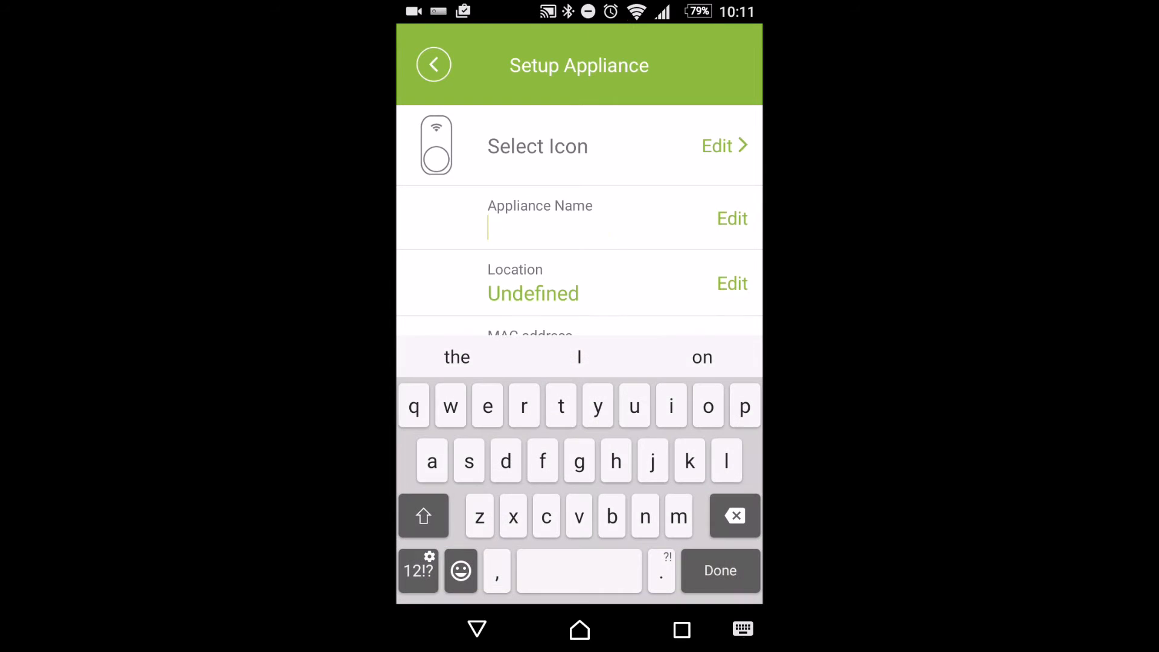
left_click(423, 515)
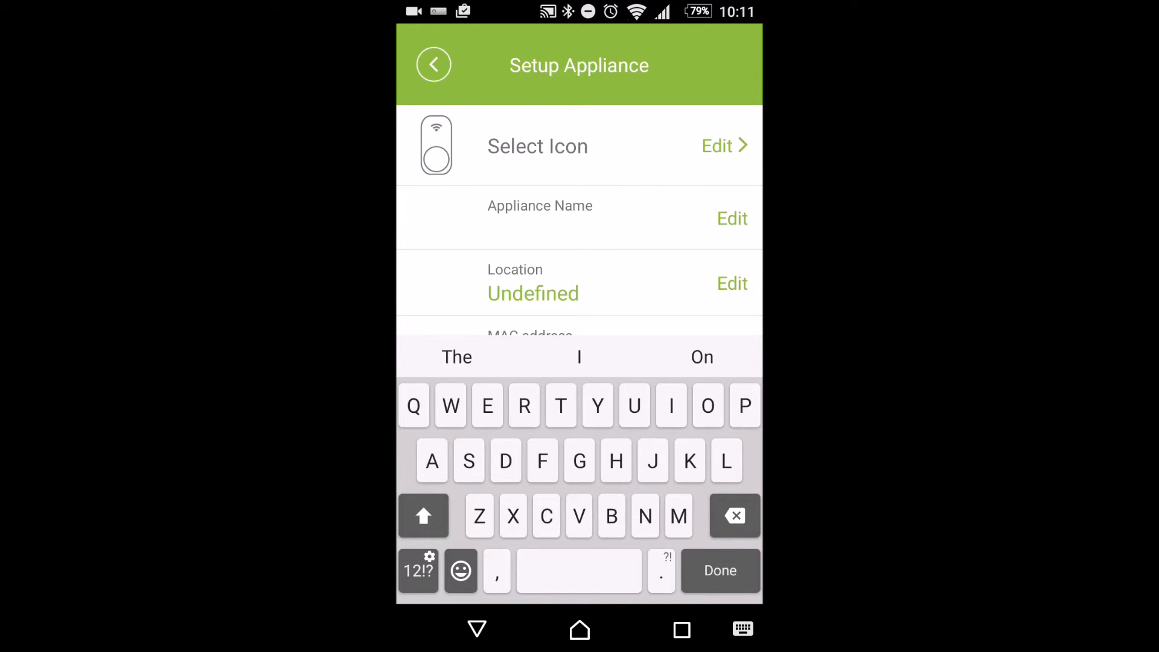
type("Washing machine")
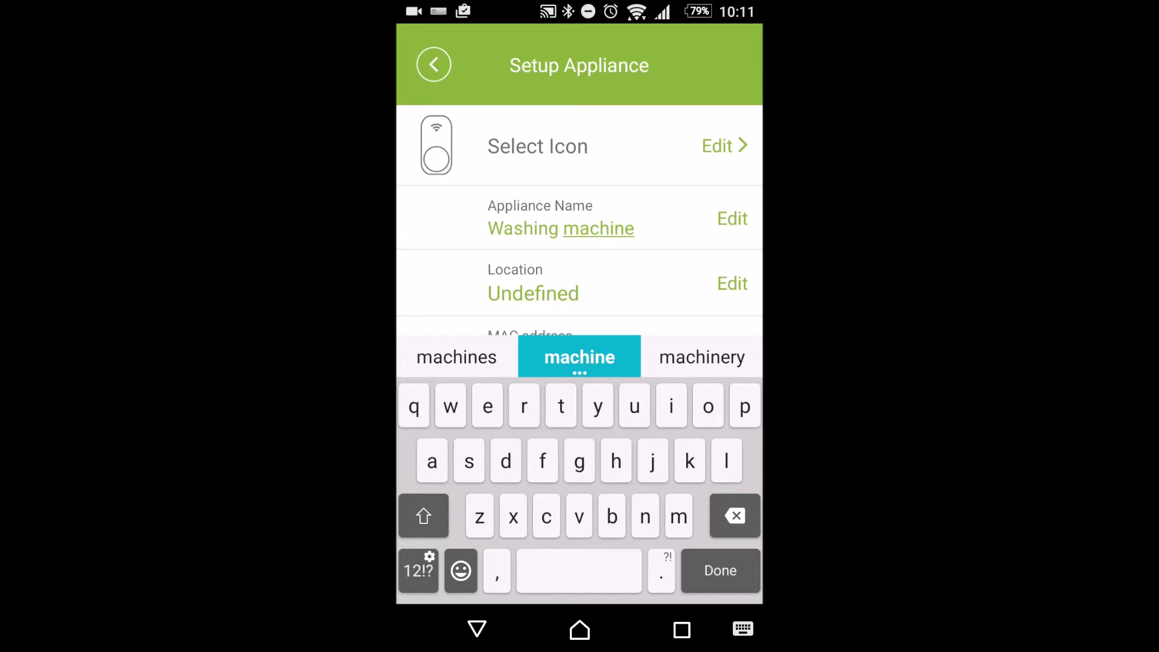
left_click(579, 357)
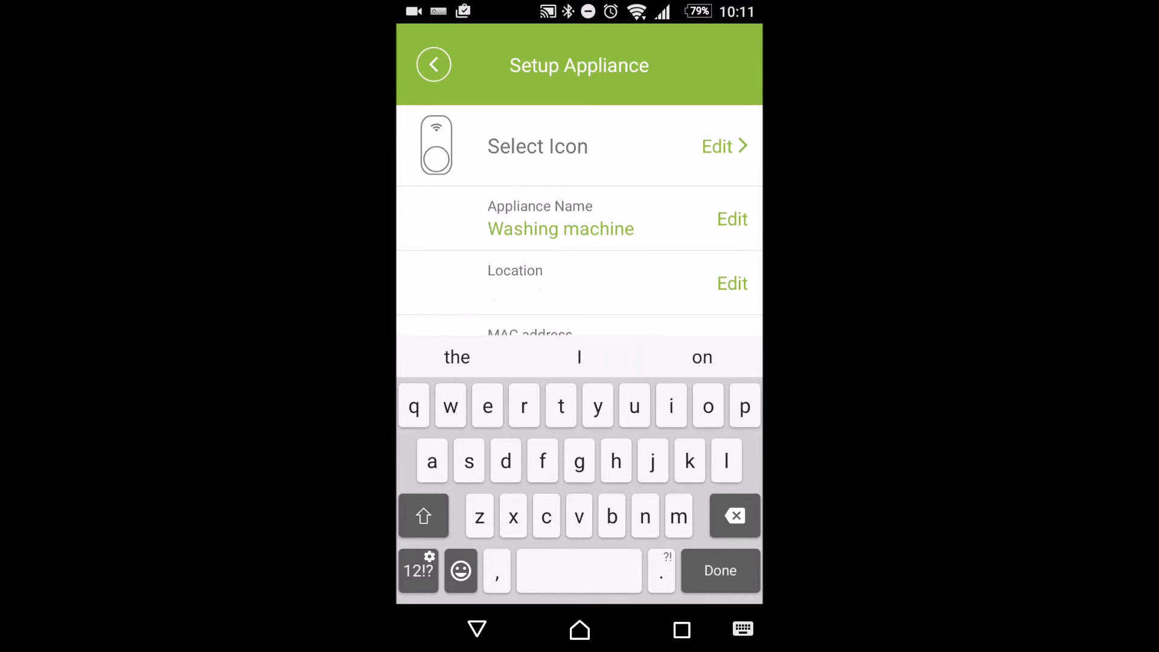
type("Home")
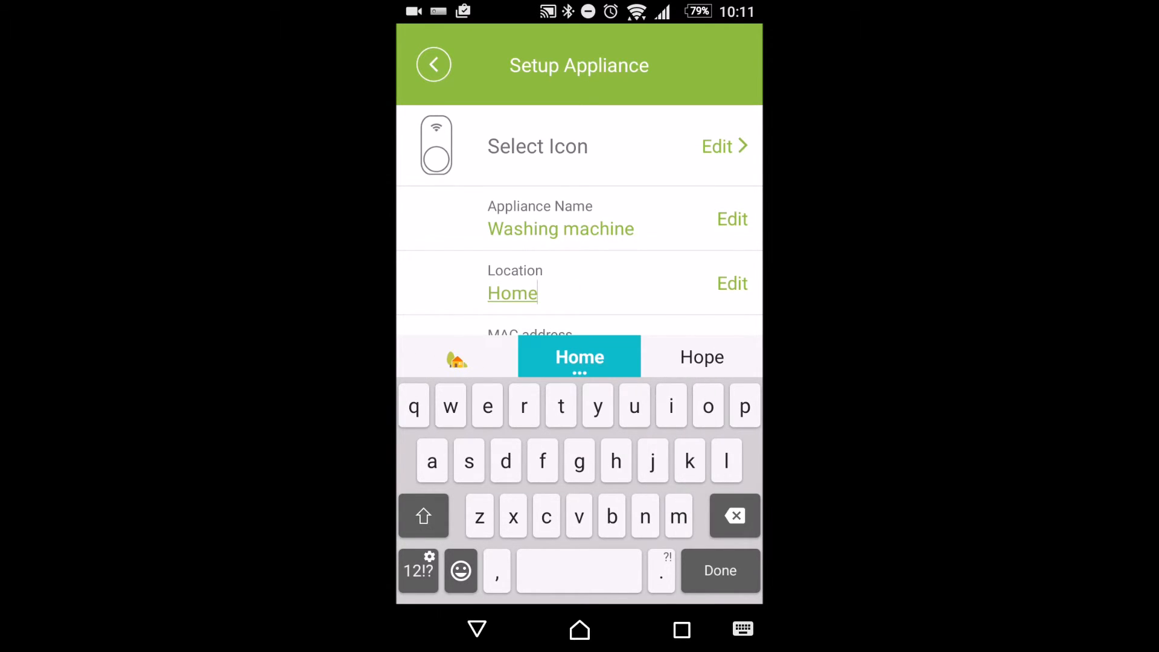
left_click(718, 569)
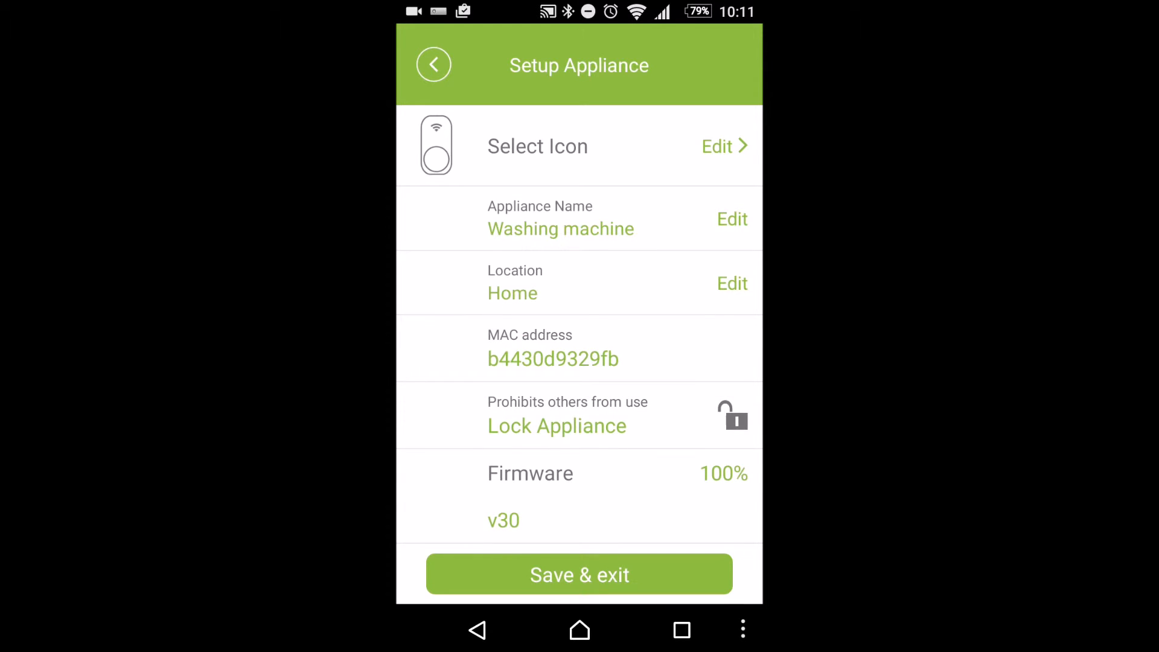
left_click(579, 574)
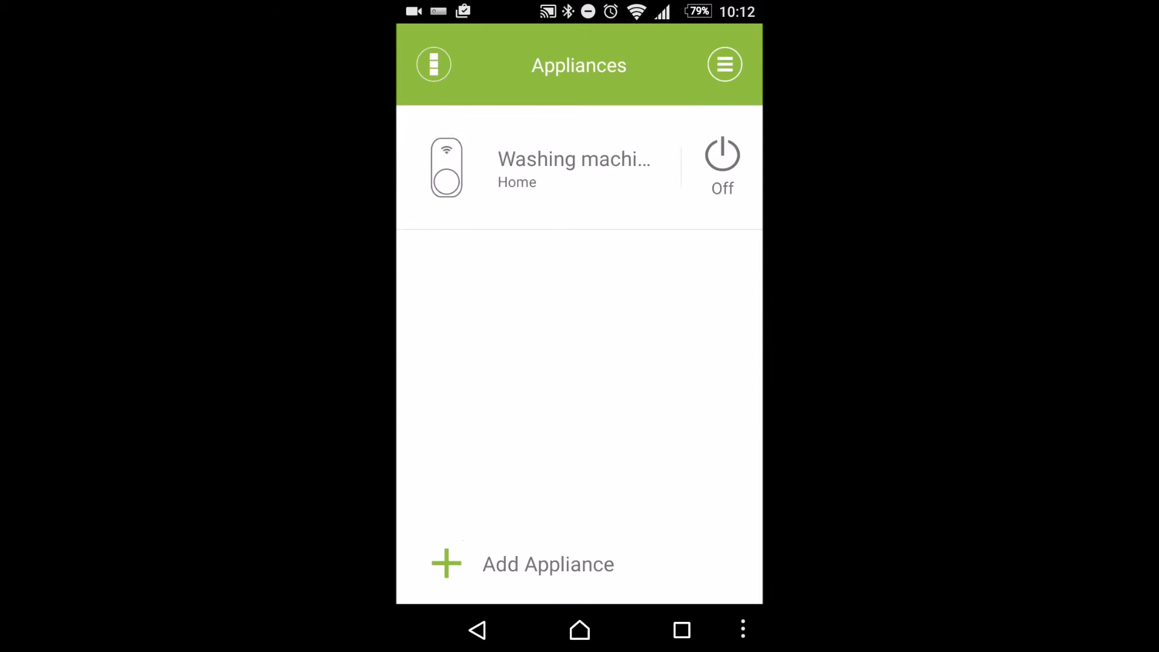
Step: Set the tariff rate to 0.28 and open the Washing machine details
left_click(724, 65)
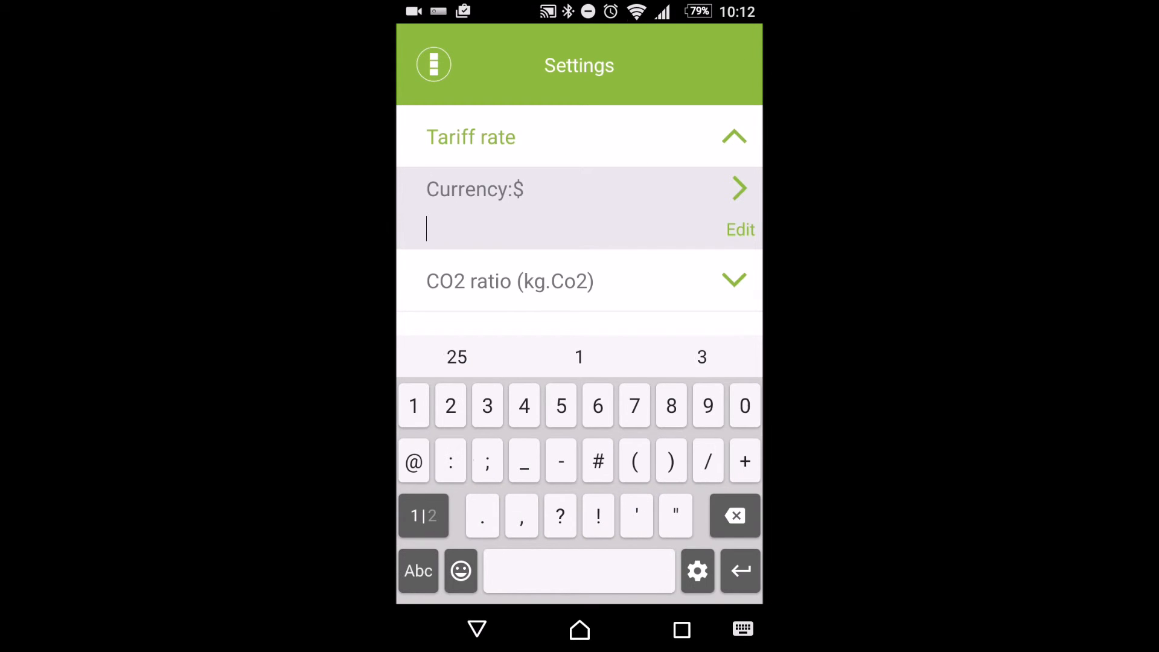
type("0.28")
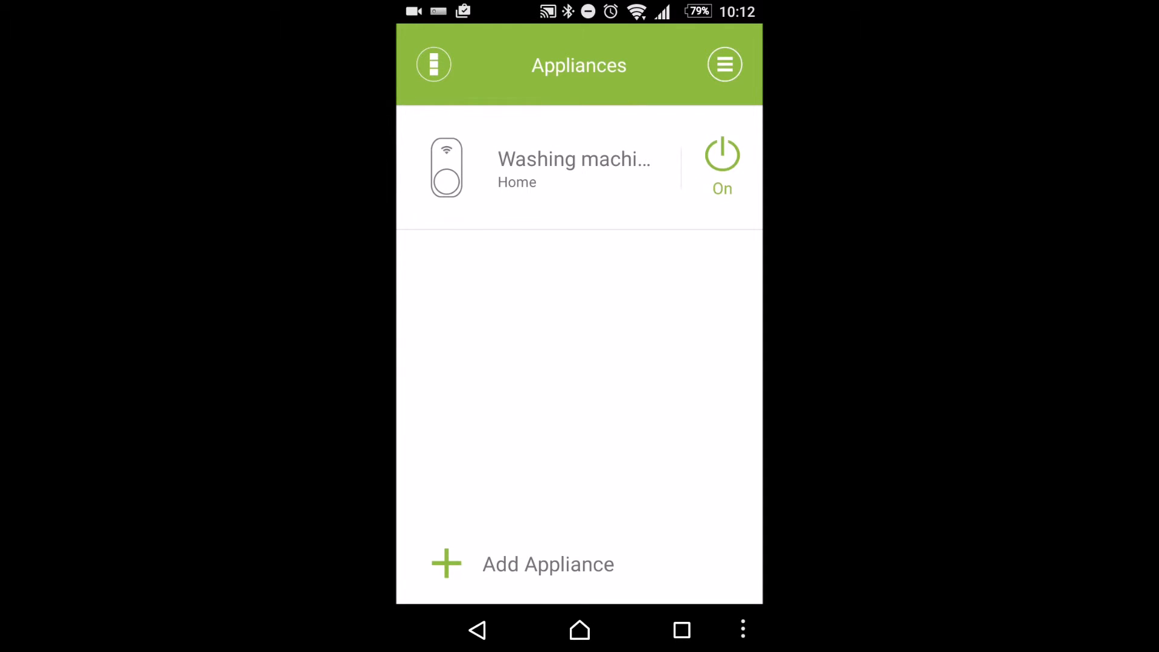
left_click(574, 167)
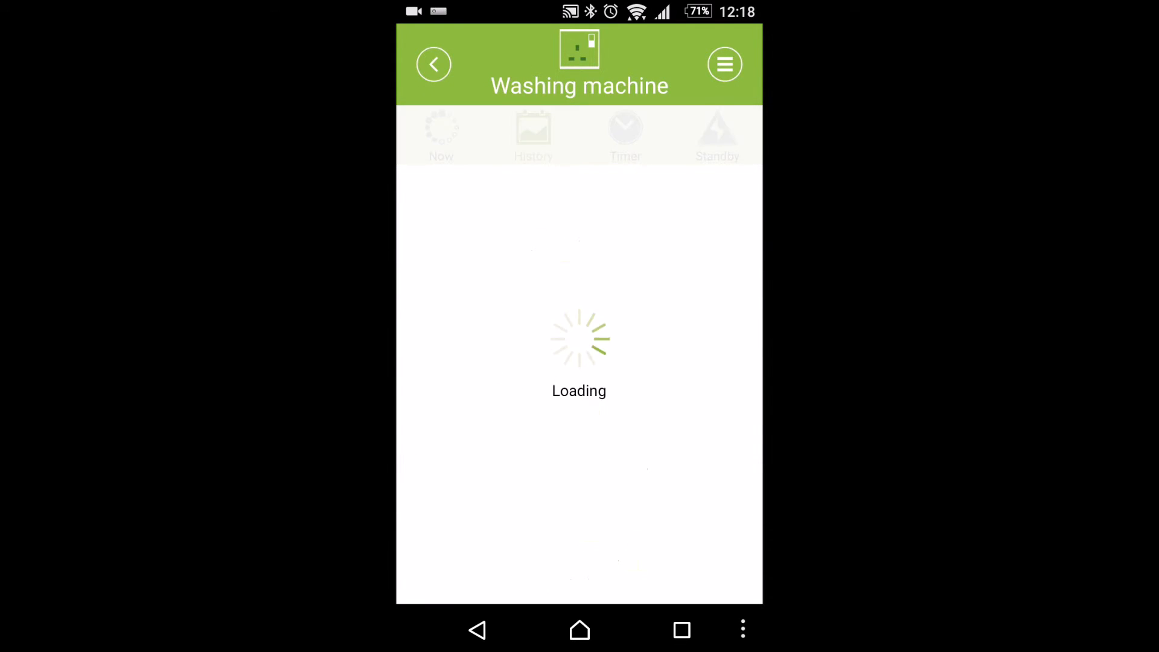
Step: View the Washing machine's 24-hour history, its Scheduled Timer, then the Standby tab
left_click(533, 135)
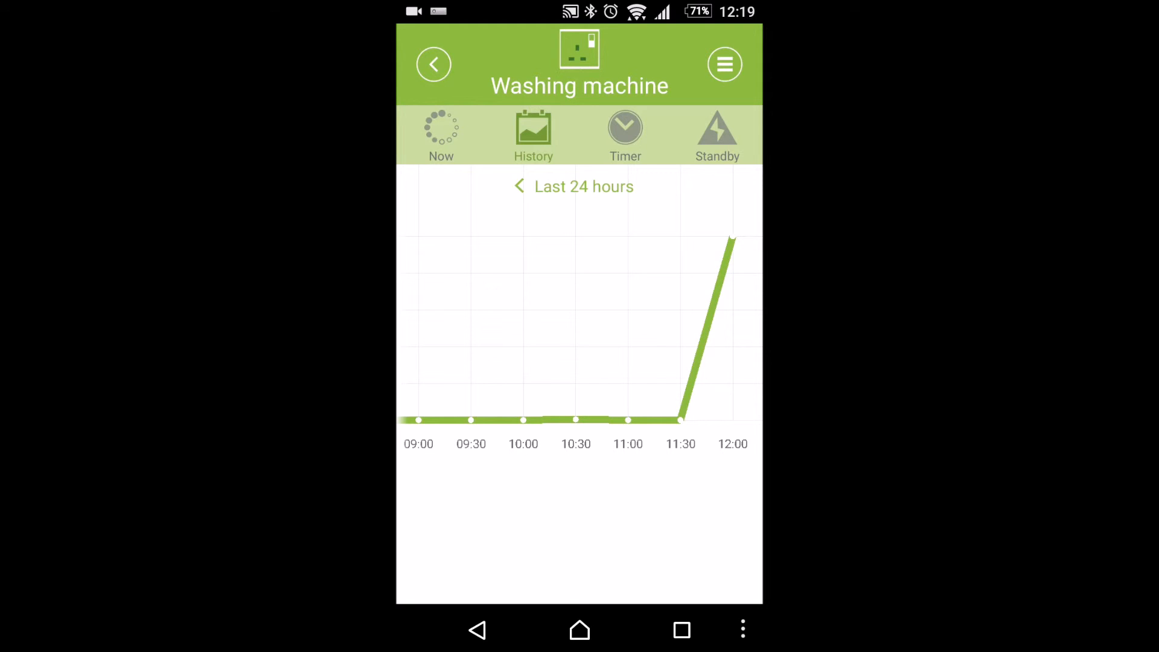
left_click(625, 135)
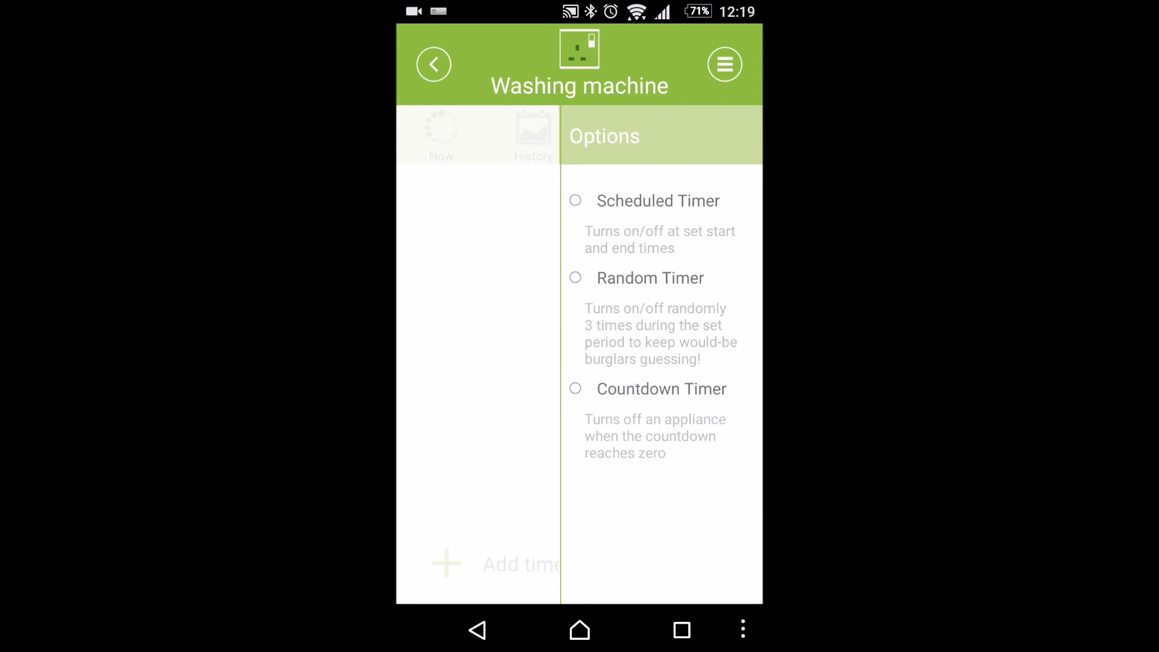
left_click(658, 200)
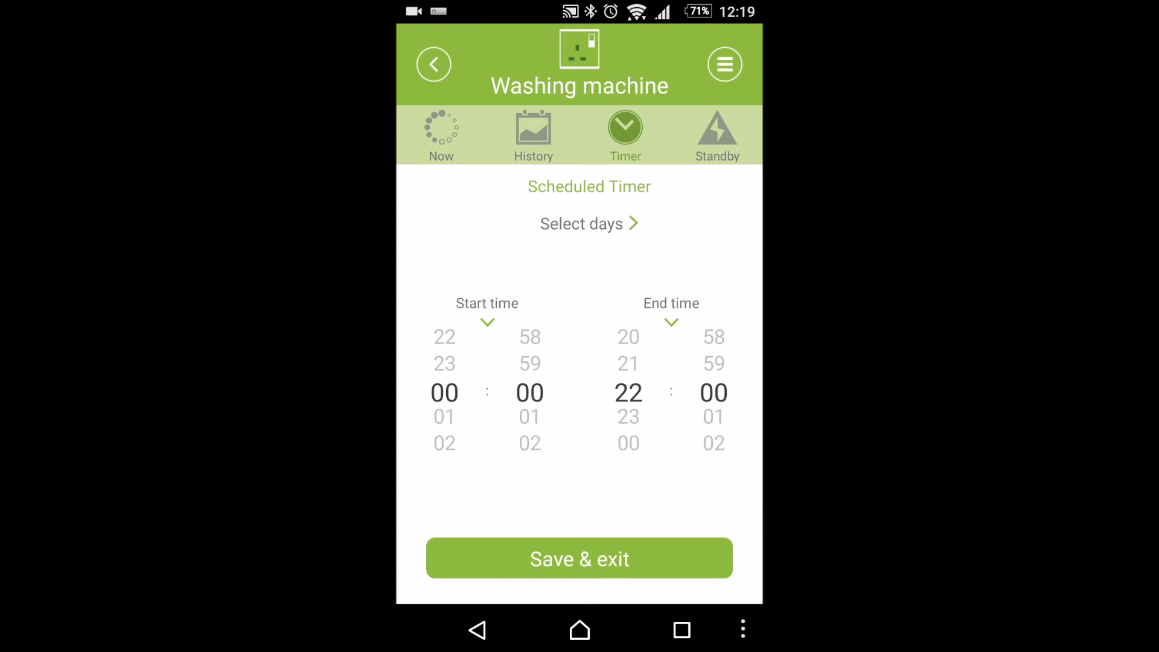
left_click(715, 135)
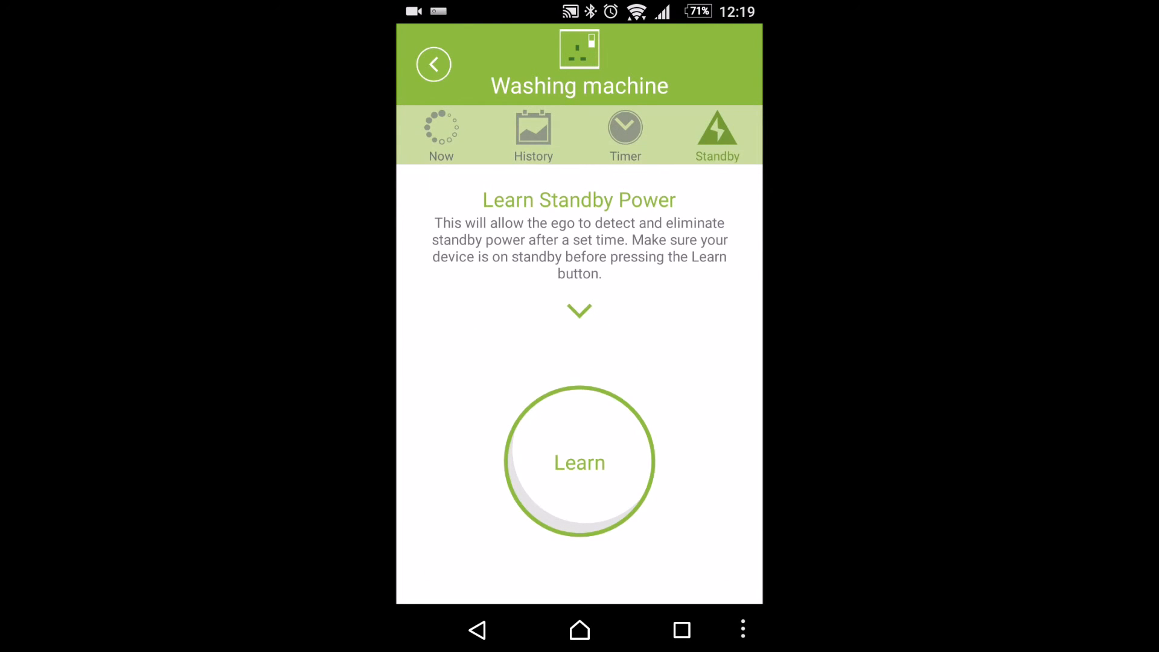
Step: Learn the Washing machine's standby power (164 W), then go to Groups
left_click(579, 461)
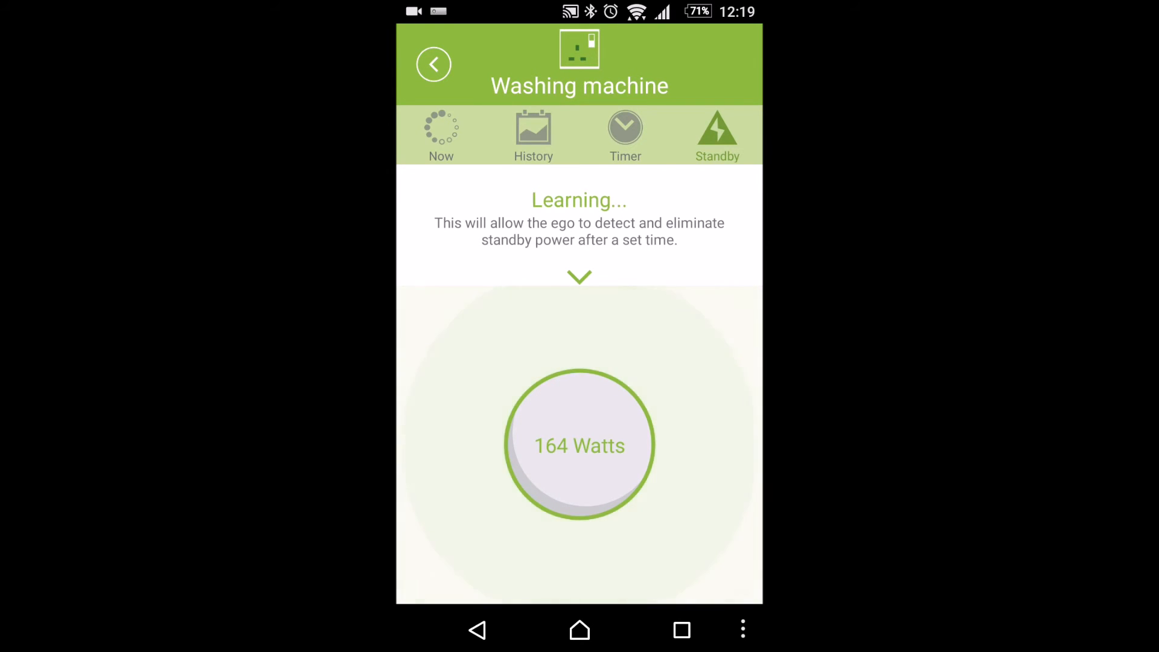
left_click(441, 135)
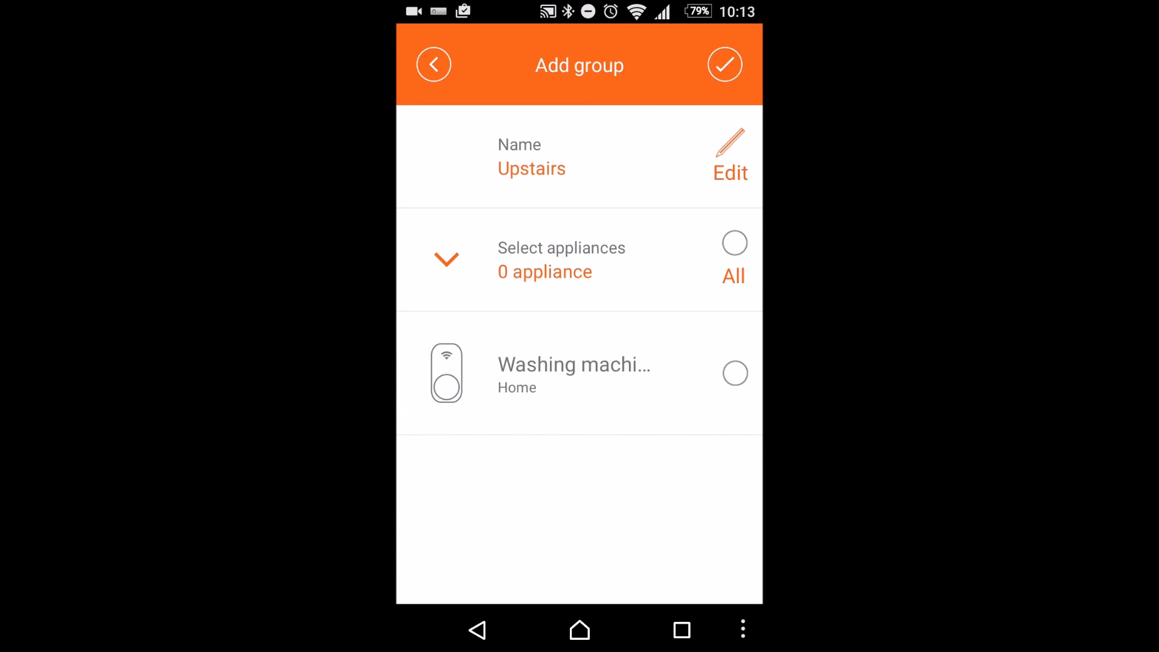
Step: Open Compare from the side menu to see the Washing machine at 0.00 kWh
left_click(434, 64)
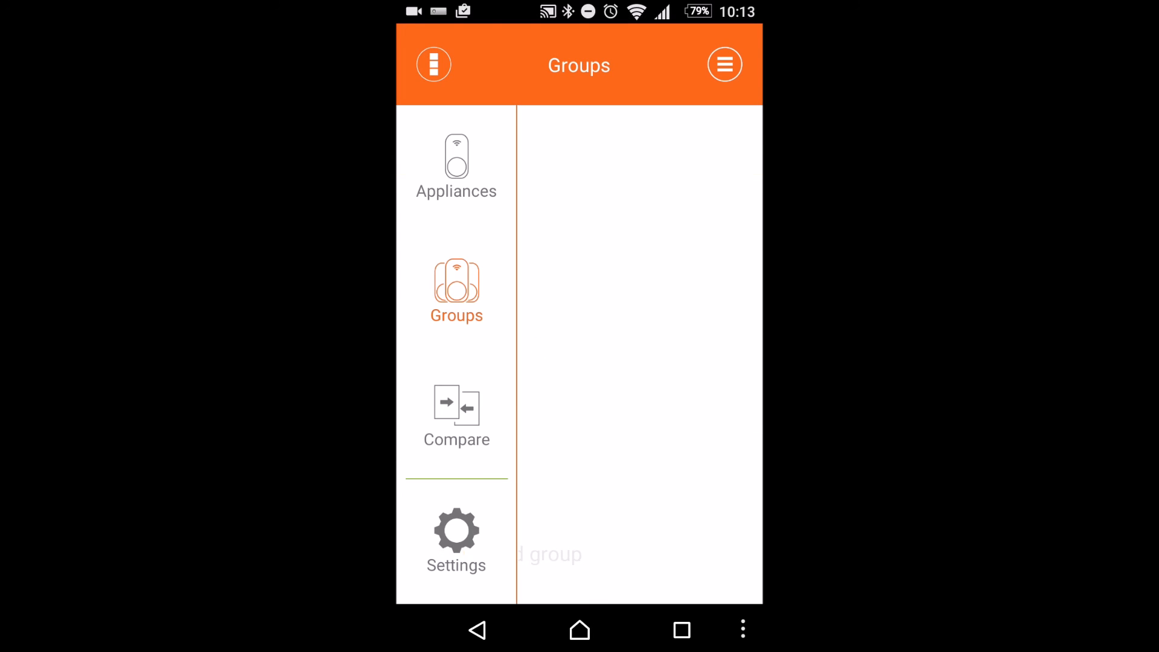
left_click(456, 416)
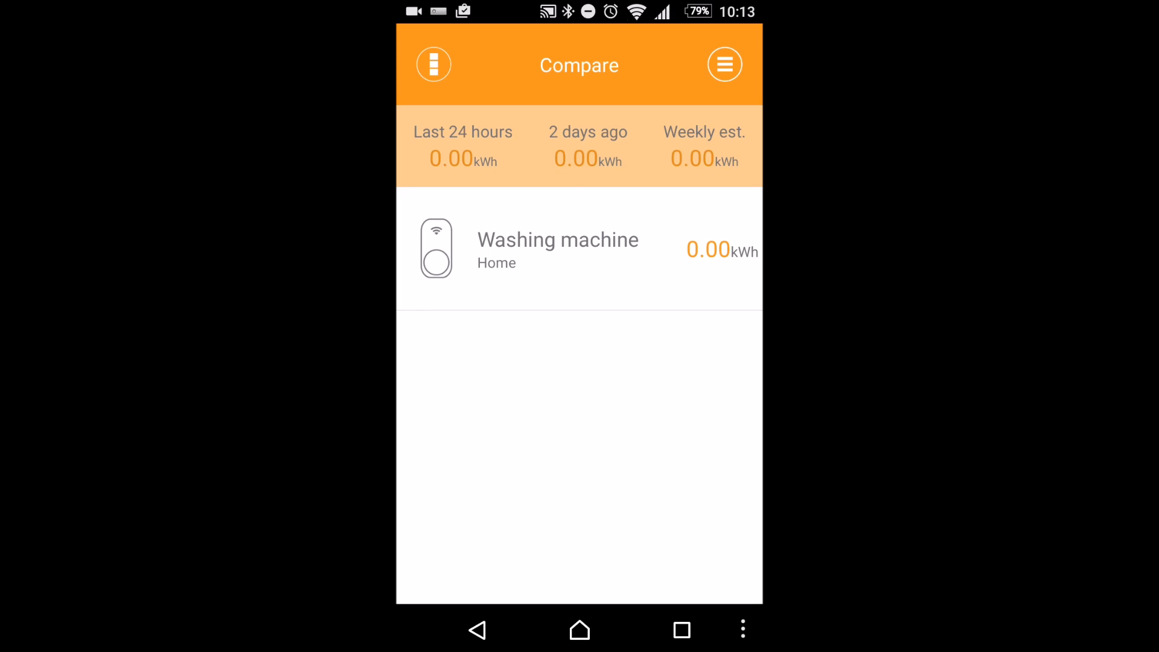
left_click(433, 64)
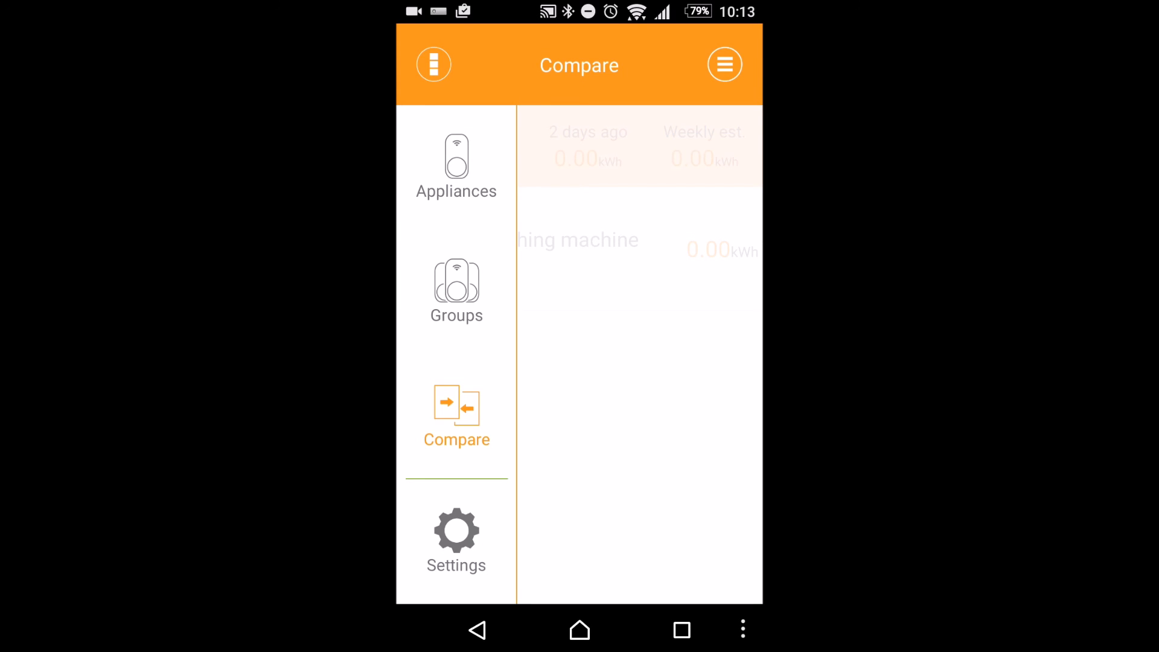